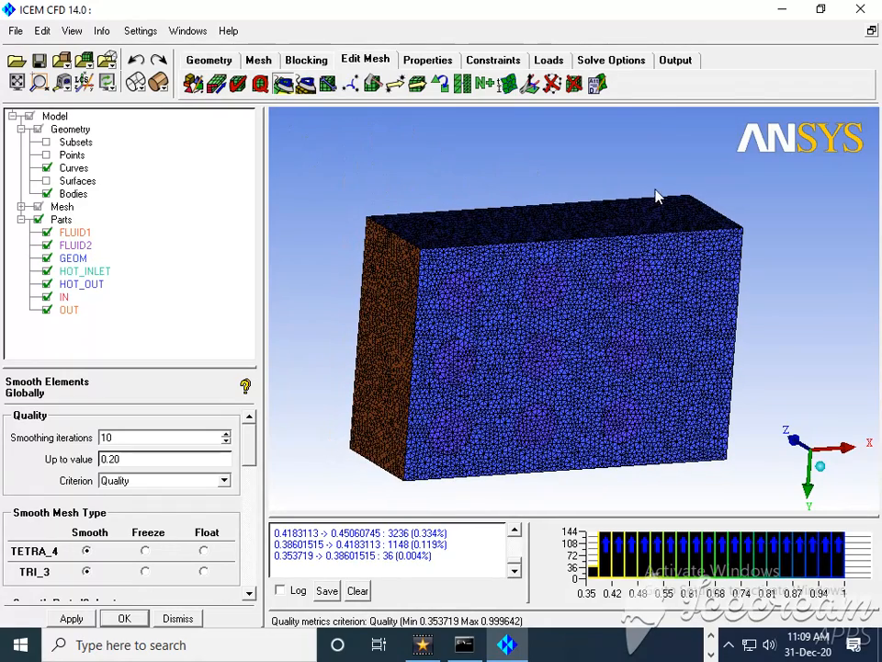
- Switch to the Output tab to reach the mesh export tools
click(676, 59)
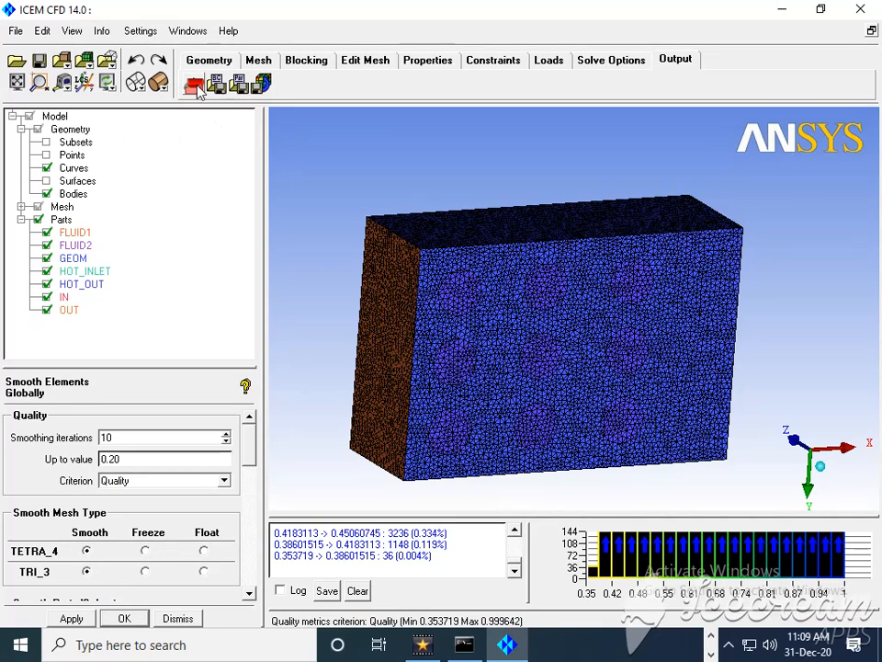
- Set Fluent_V6 as output solver and ANSYS as structural solver, saved as default
click(193, 83)
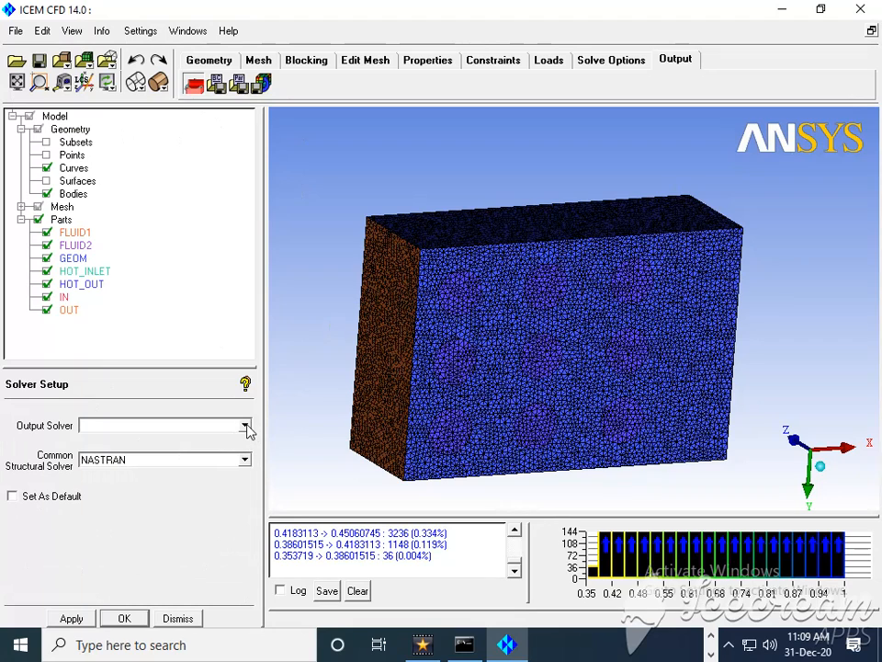
click(245, 425)
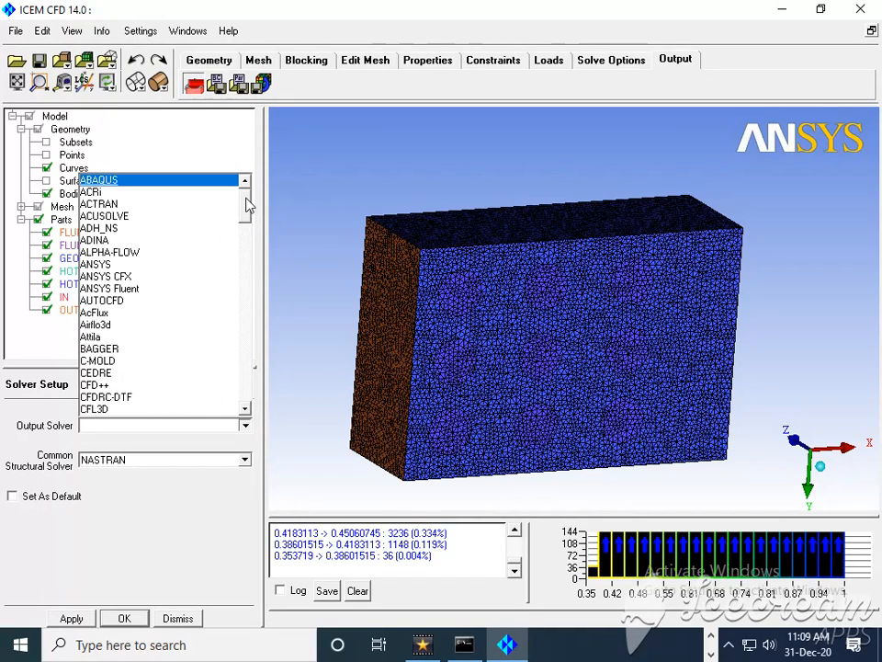
scroll(down, 3)
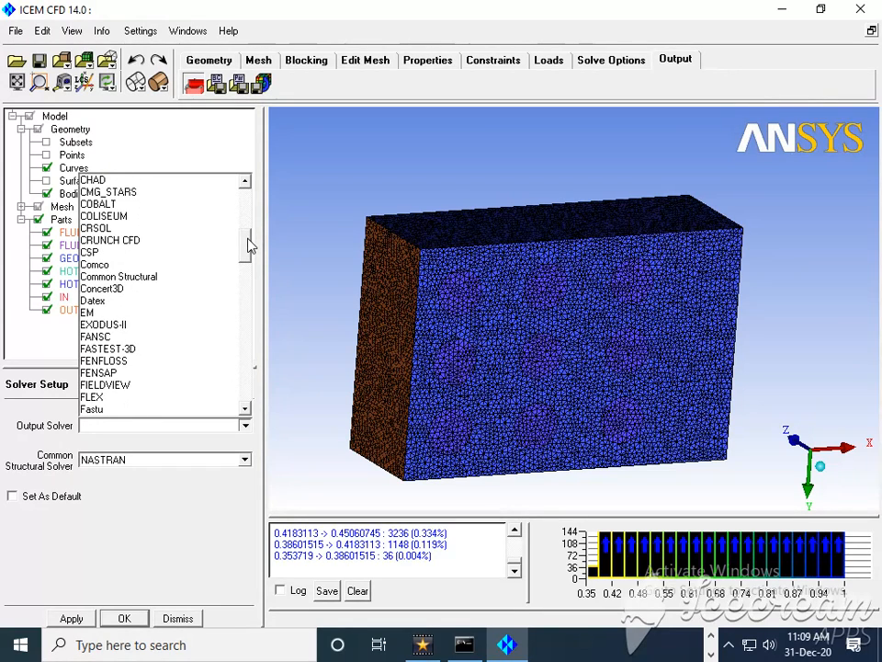
scroll(down, 3)
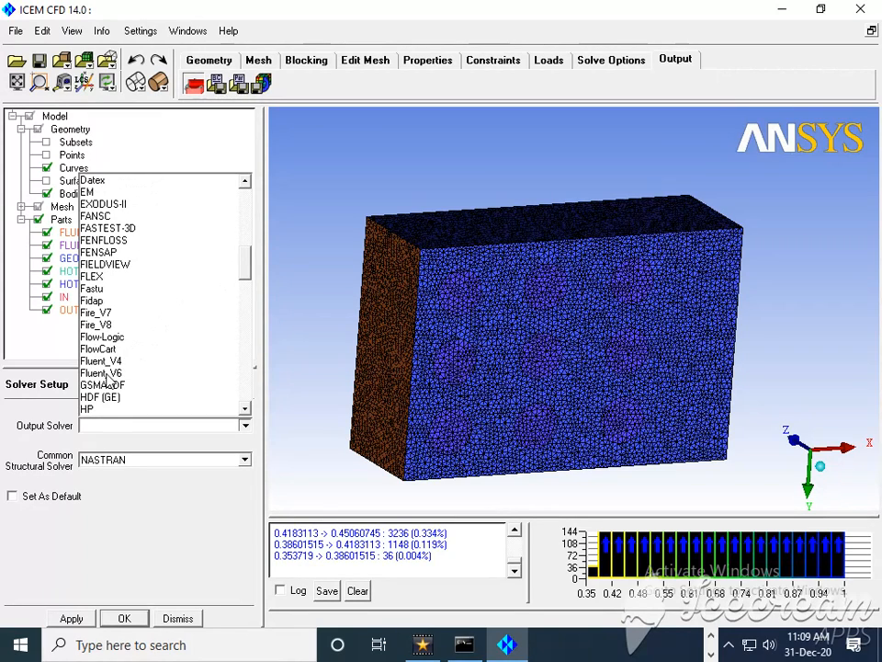
click(101, 372)
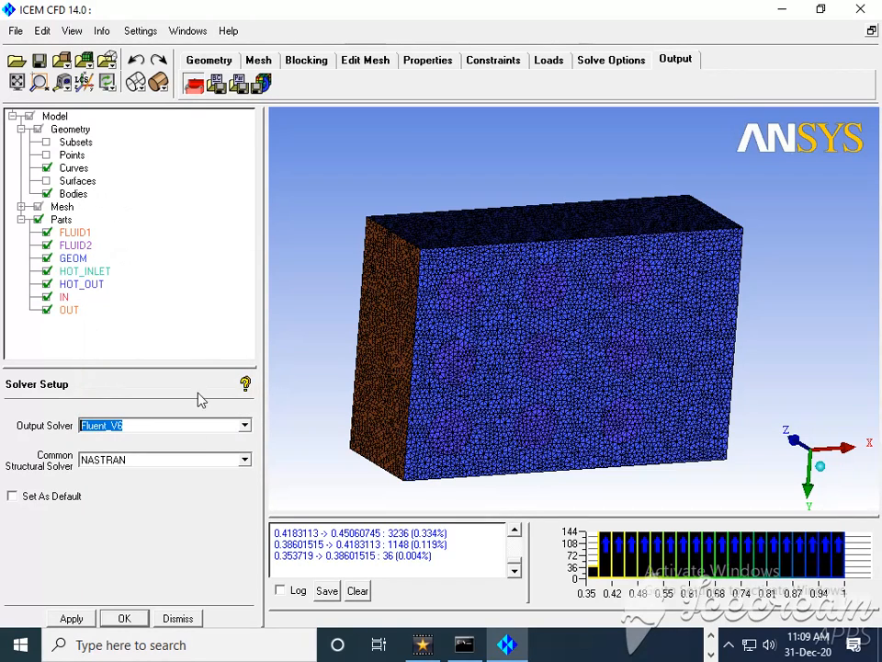
mouse_move(258, 478)
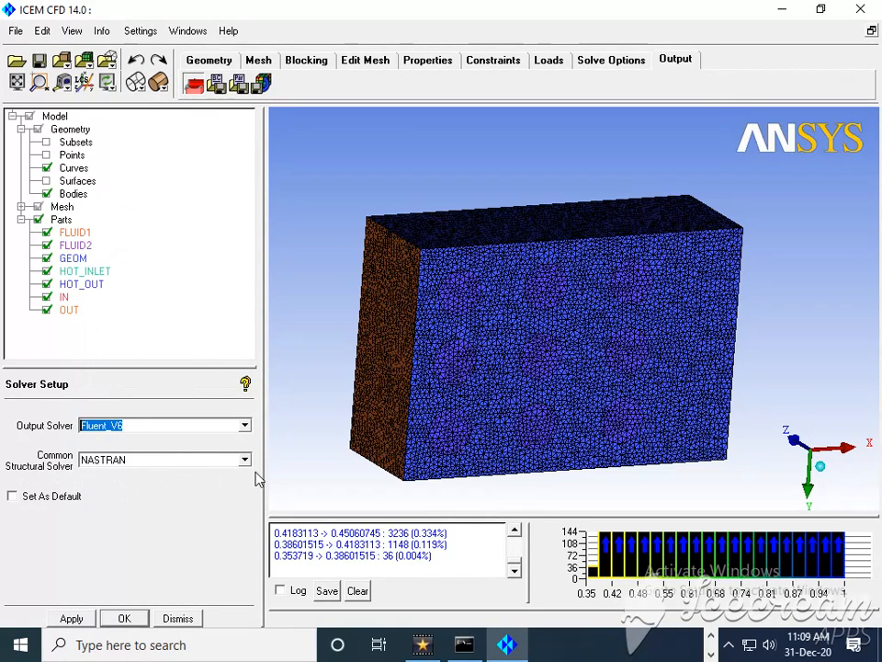
click(243, 460)
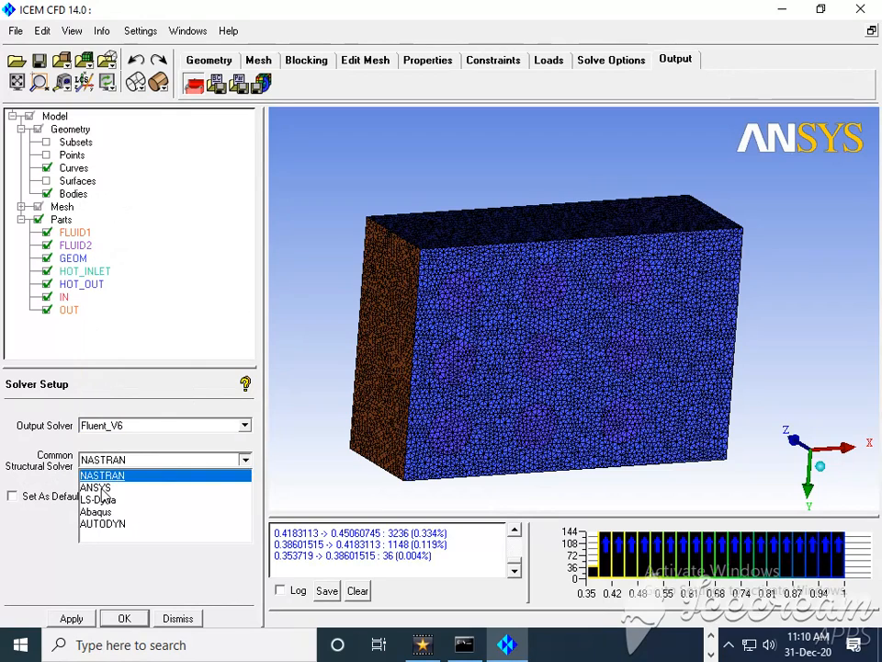
click(96, 487)
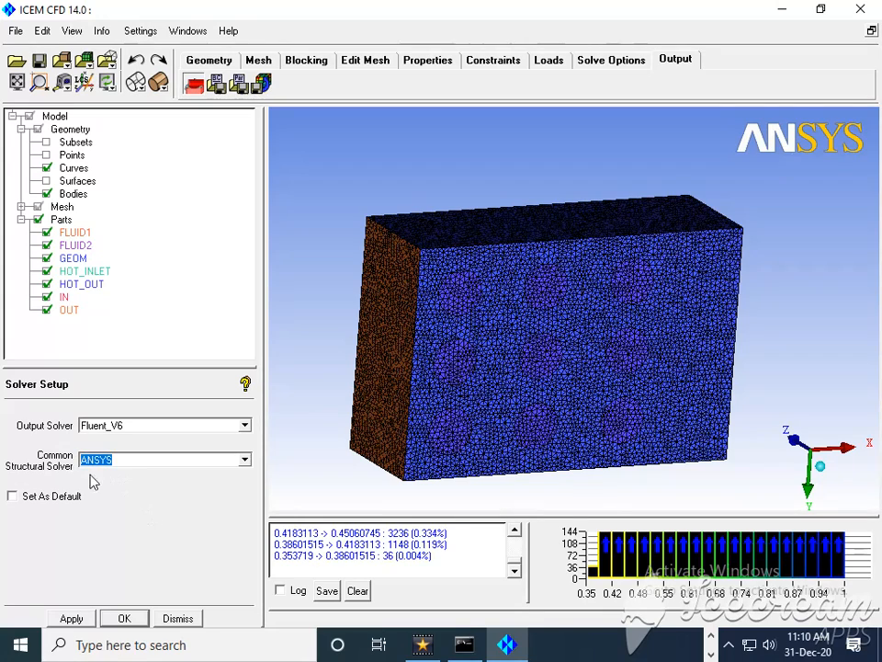
click(13, 496)
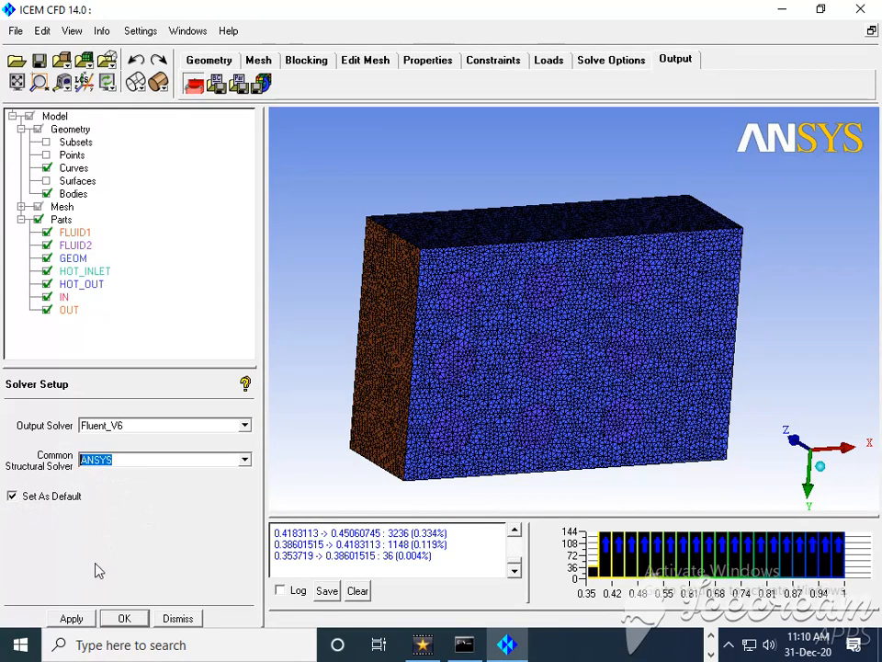
click(71, 617)
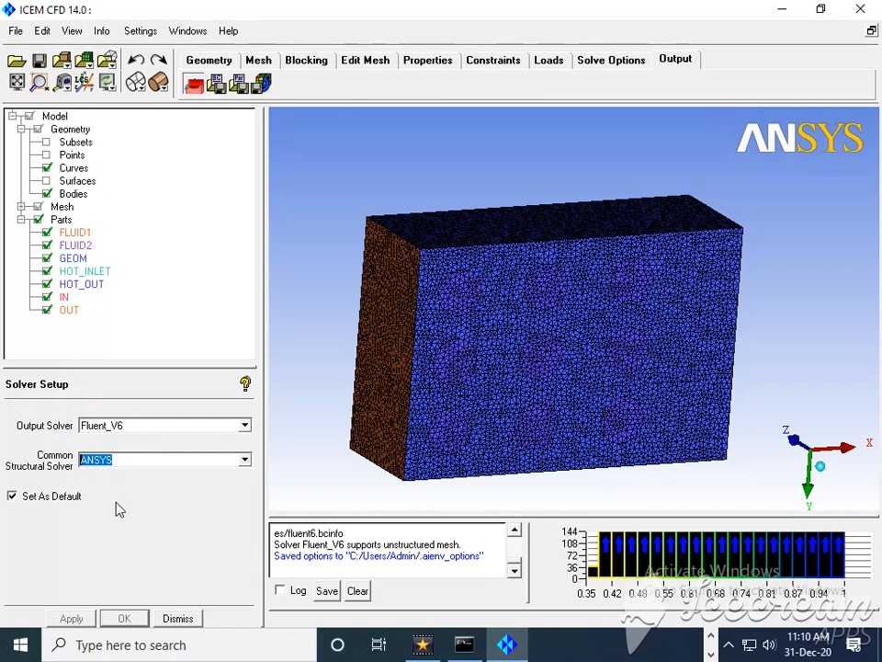
mouse_move(147, 490)
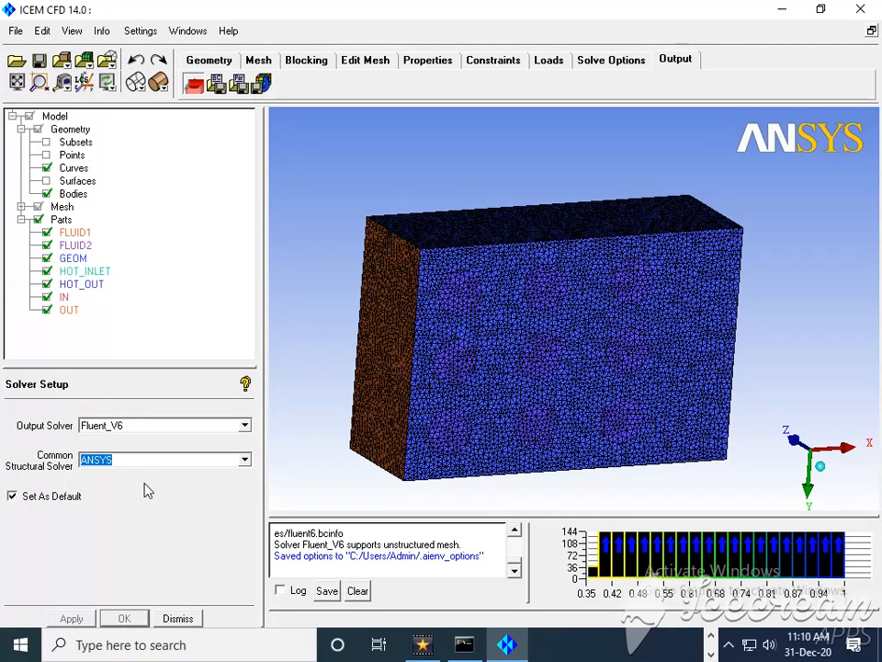
mouse_move(67, 472)
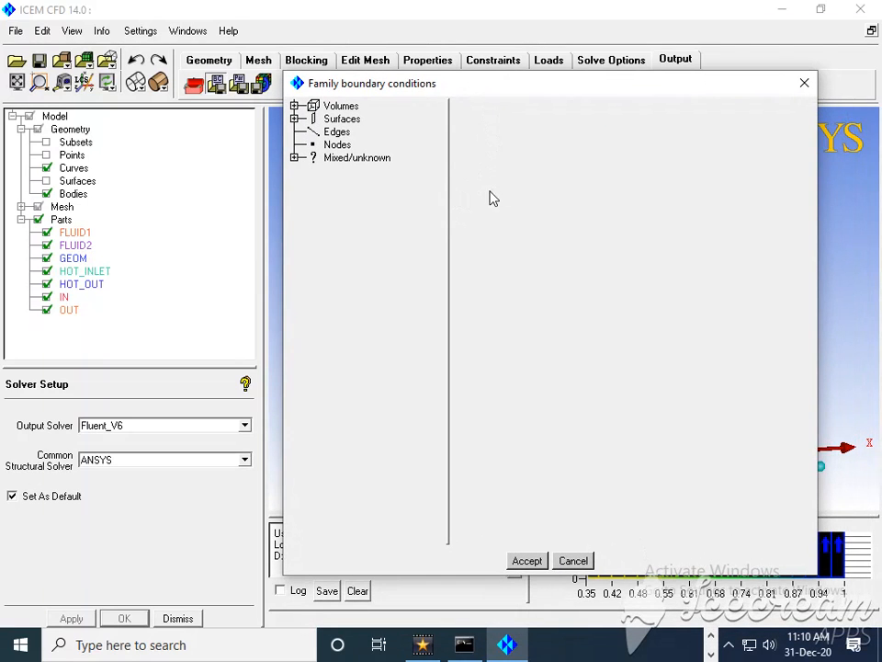
- Review FLUID1, FLUID2 volumes and HOT_OUT, IN, OUT surfaces, then accept the boundary conditions
click(296, 105)
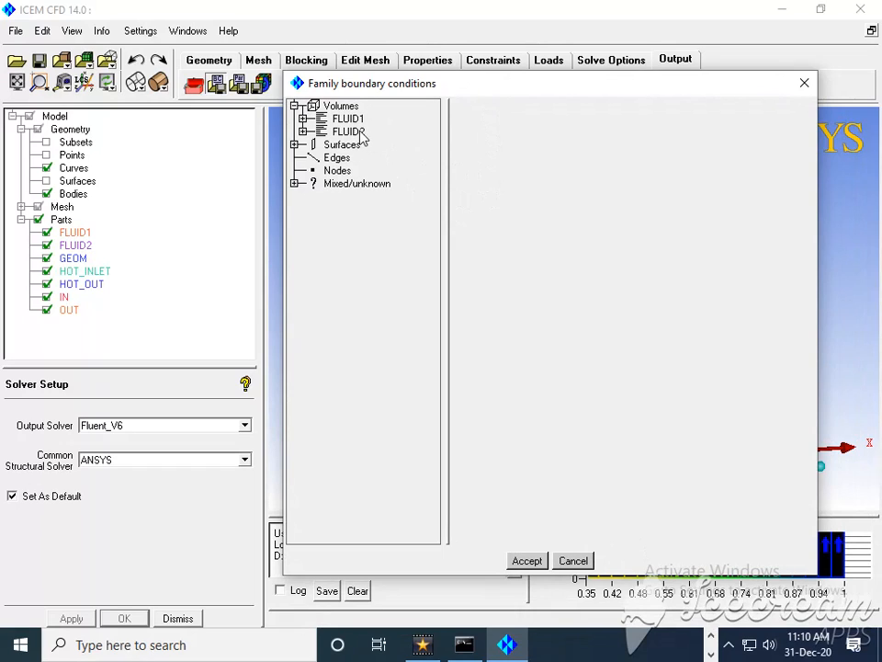
mouse_move(366, 136)
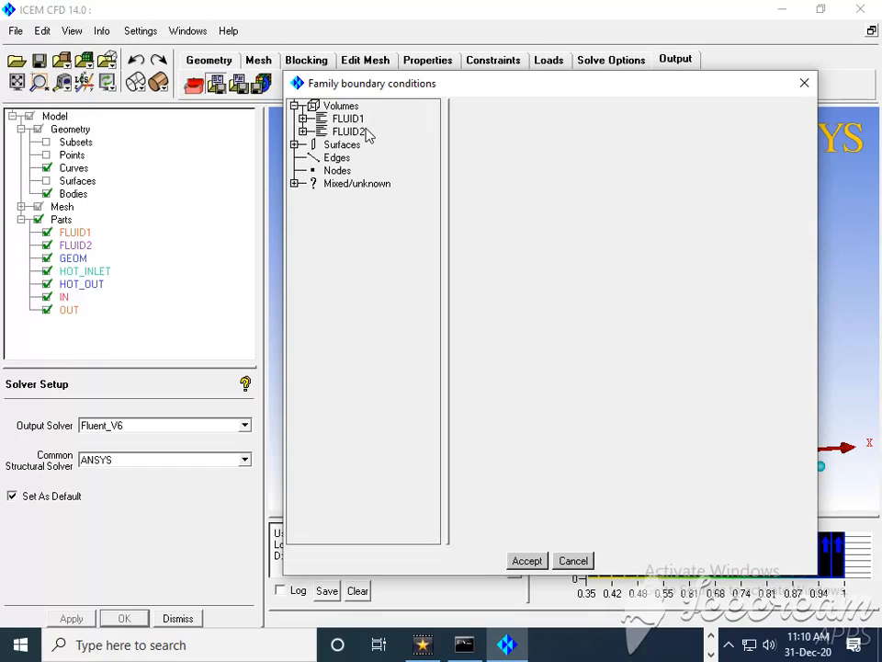
mouse_move(366, 136)
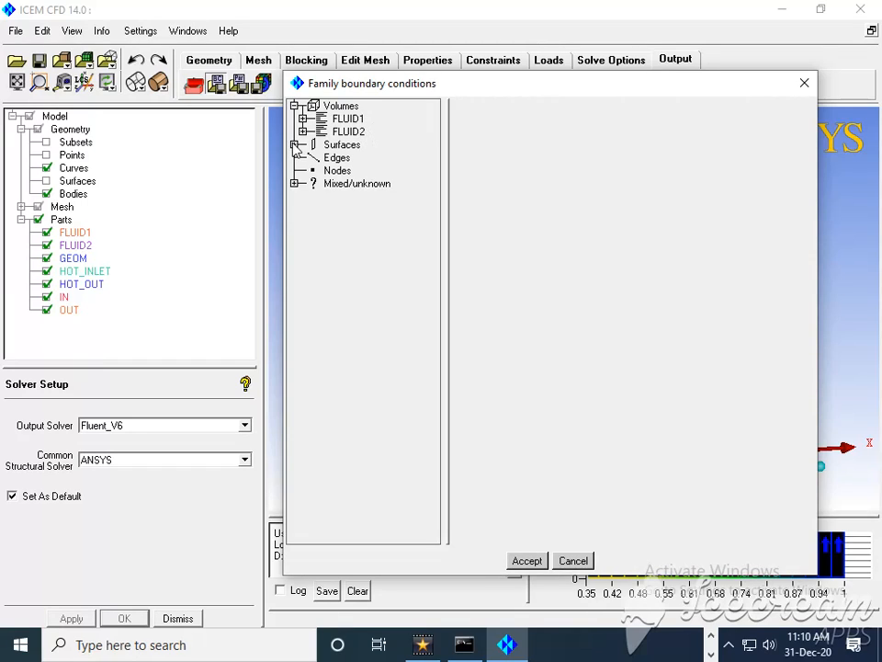
click(296, 145)
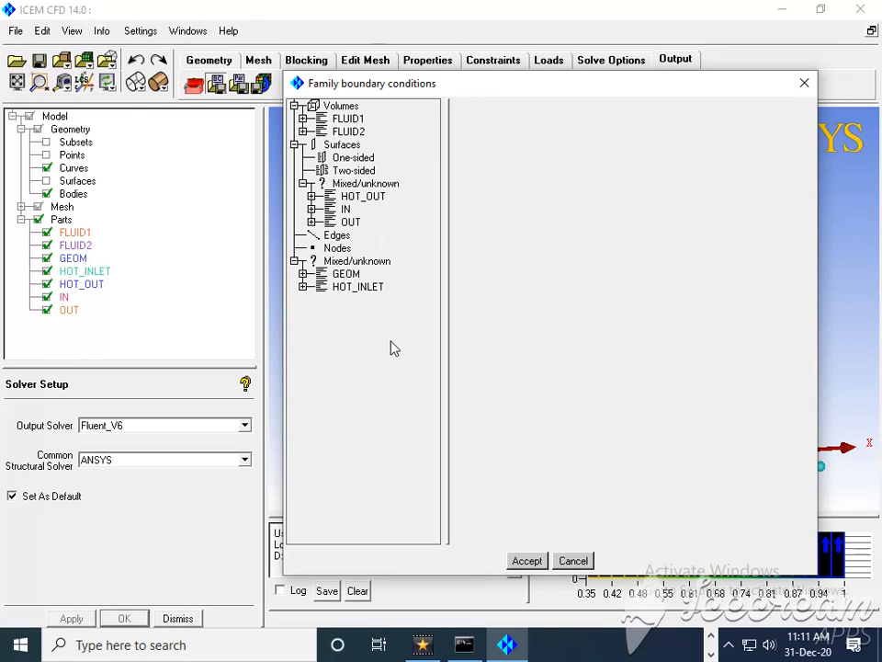
mouse_move(398, 394)
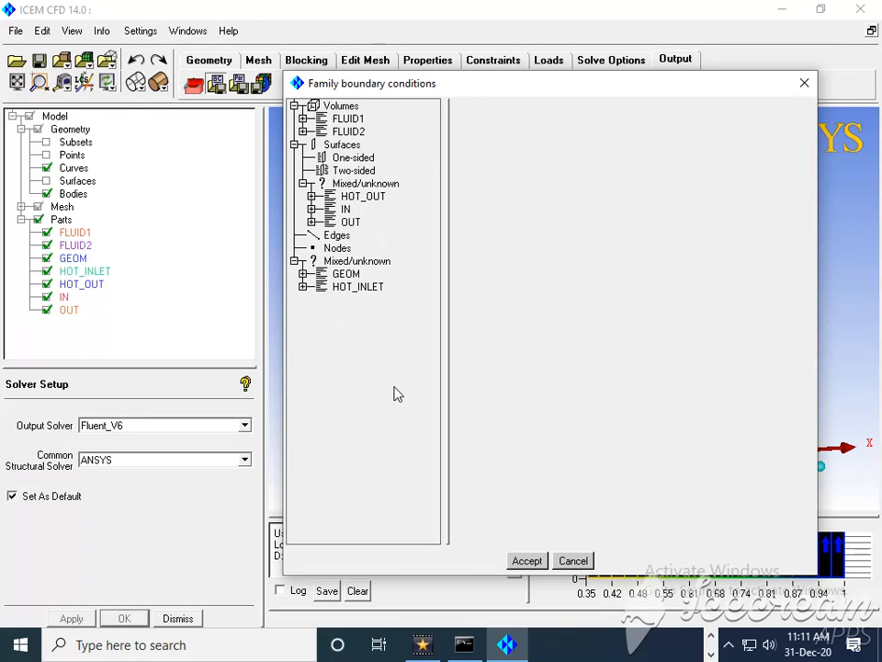
mouse_move(527, 561)
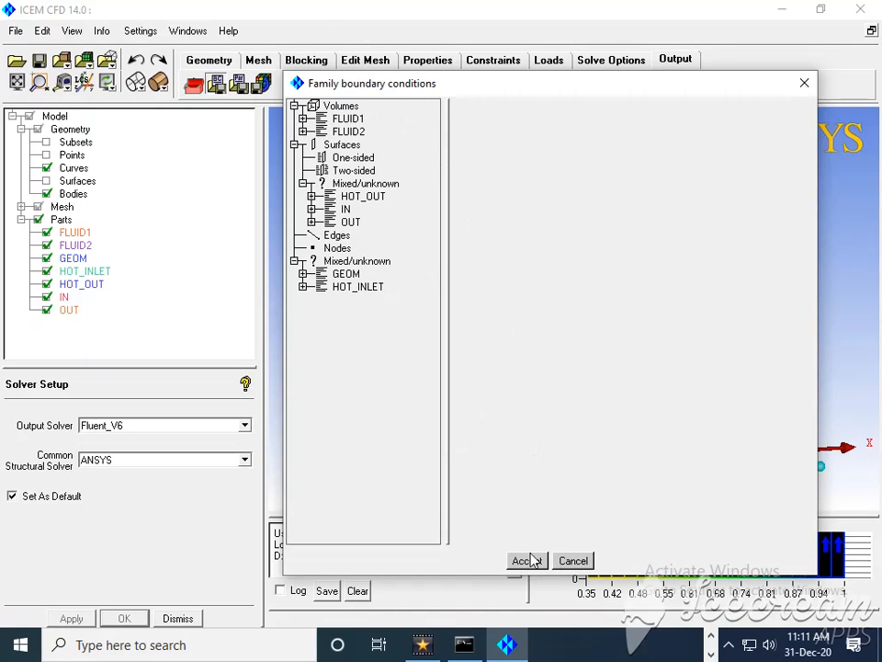
click(521, 560)
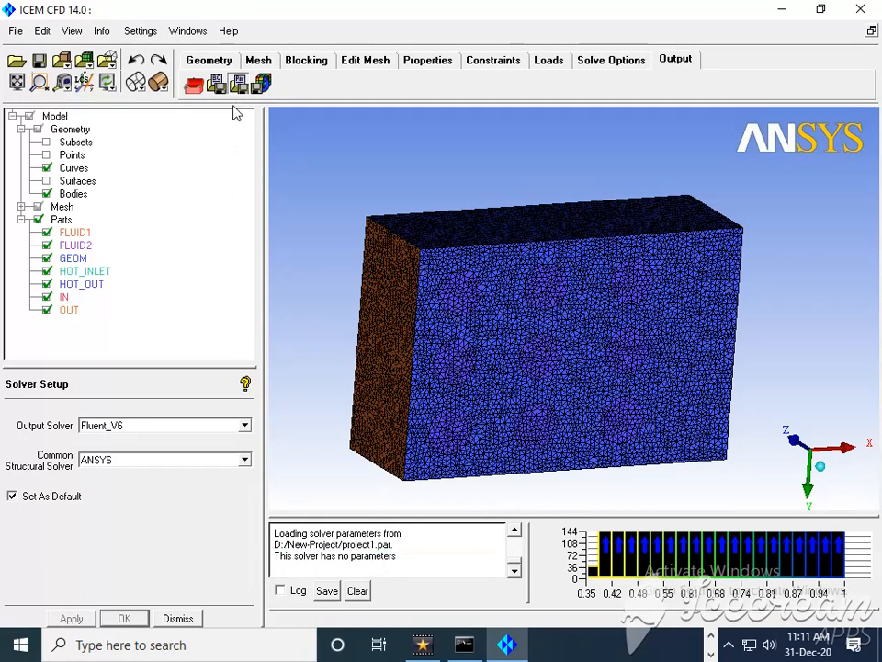
mouse_move(239, 84)
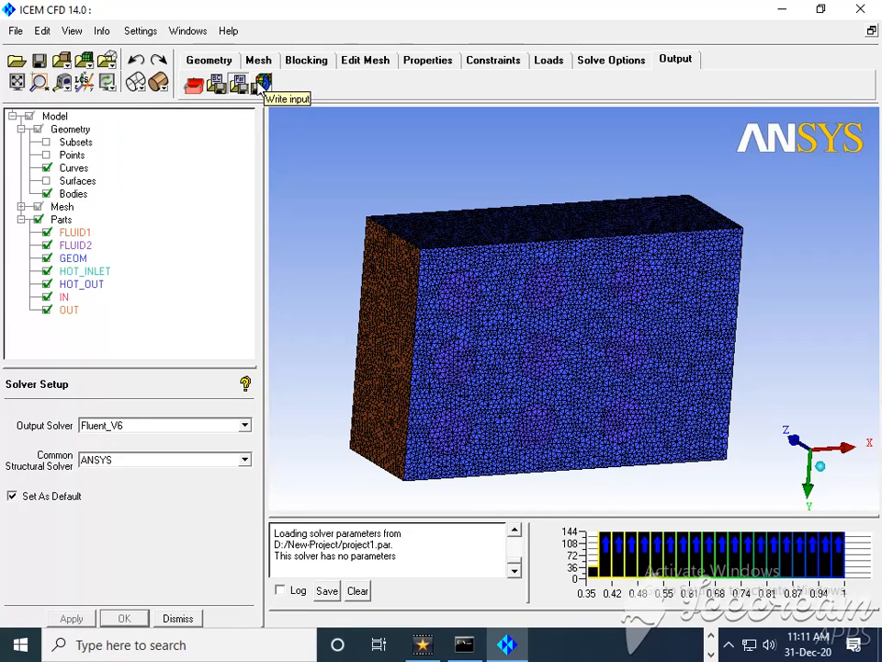
- Write the input files, confirming the project is saved first as project1
click(263, 82)
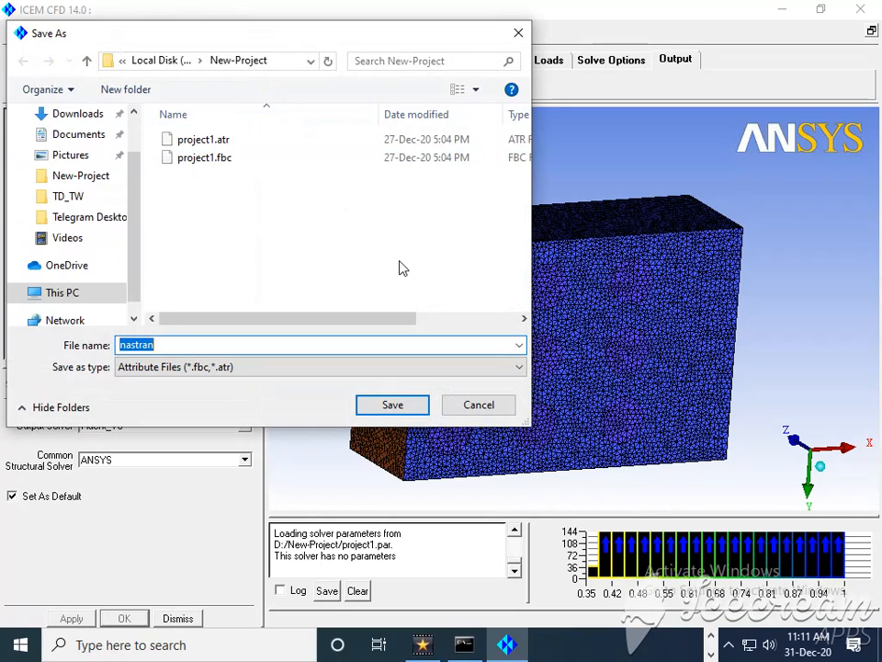
mouse_move(242, 196)
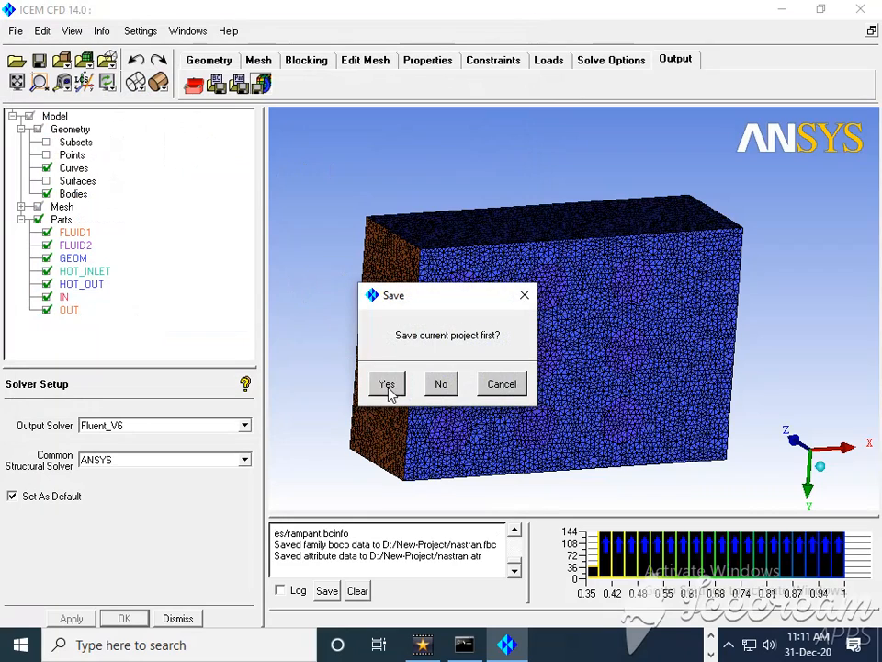
click(386, 384)
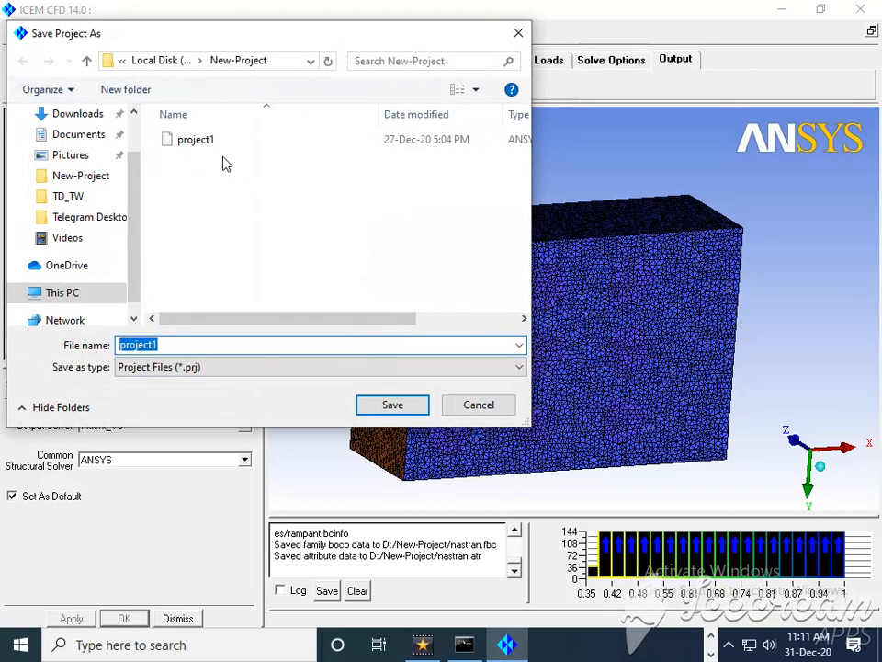
click(392, 404)
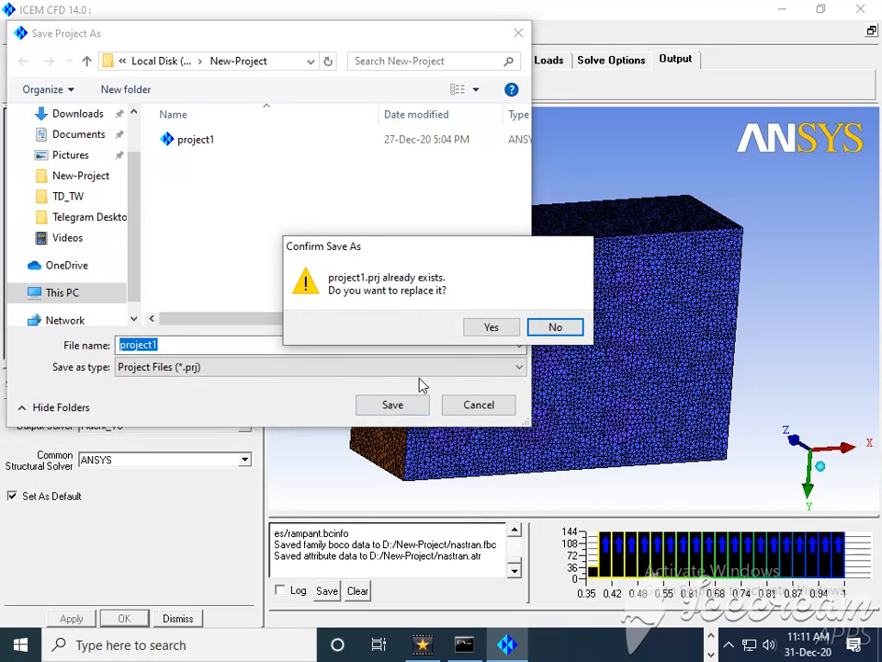
- Replace project1.prj and write the Fluent V6 mesh as 'fluent_geom mesh hex'
click(490, 327)
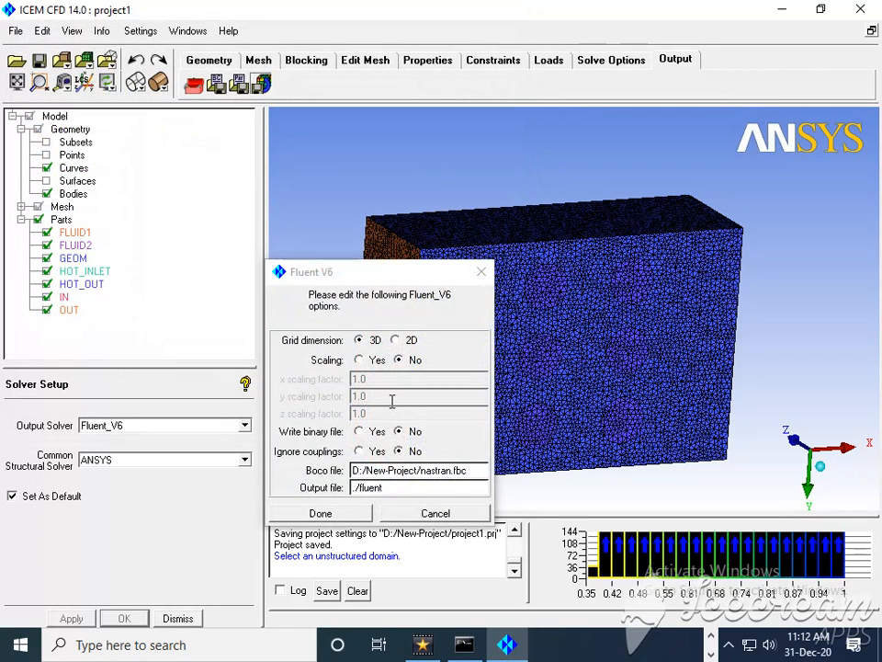
mouse_move(376, 487)
text(_)
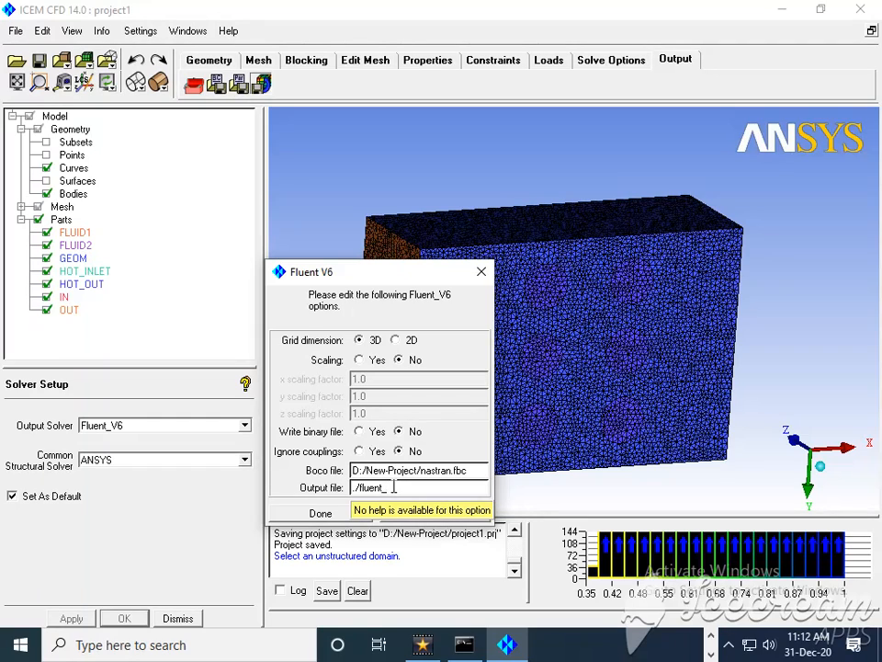
text(geom mesh e)
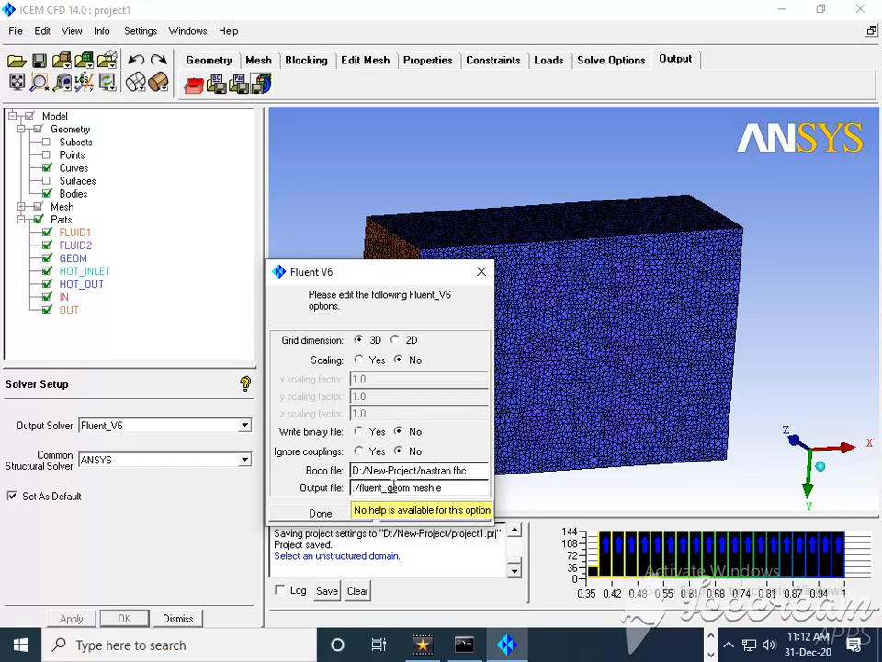
text(hex)
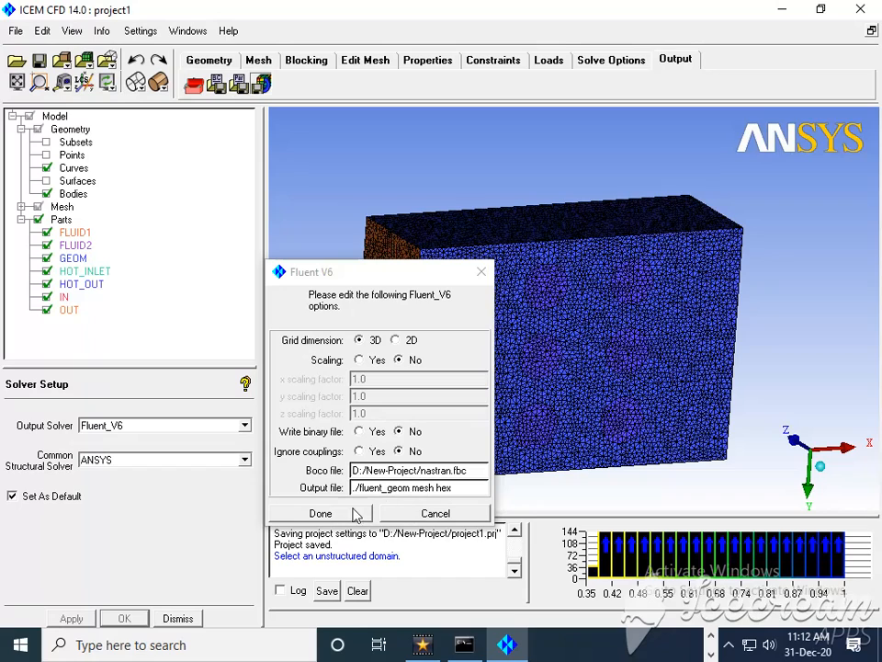
click(320, 513)
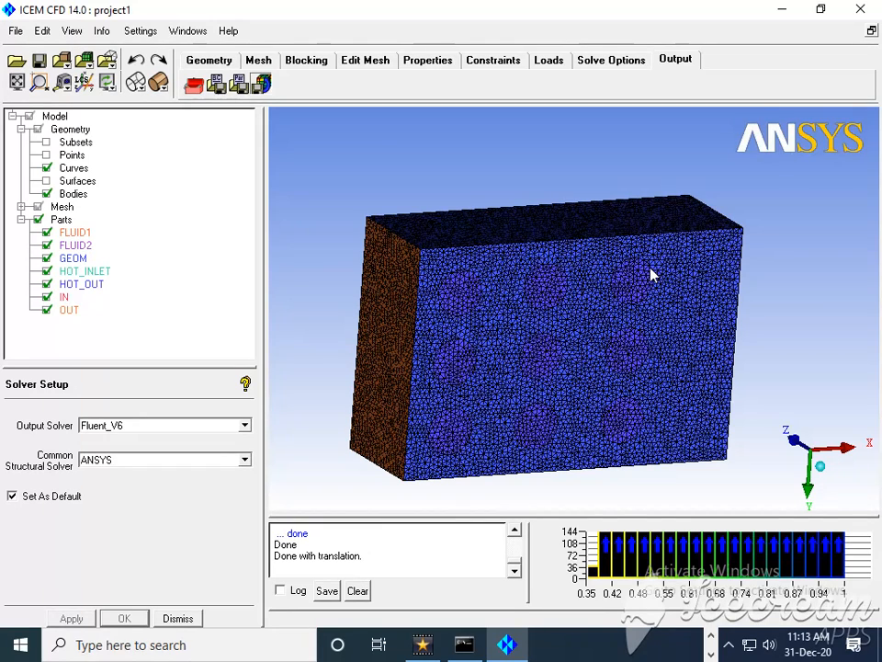
mouse_move(455, 257)
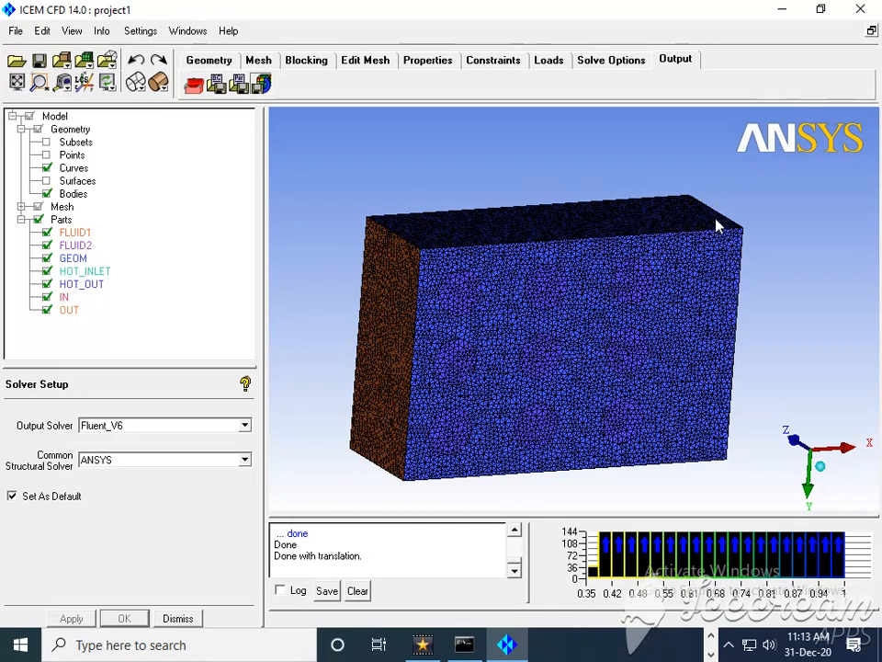
mouse_move(591, 334)
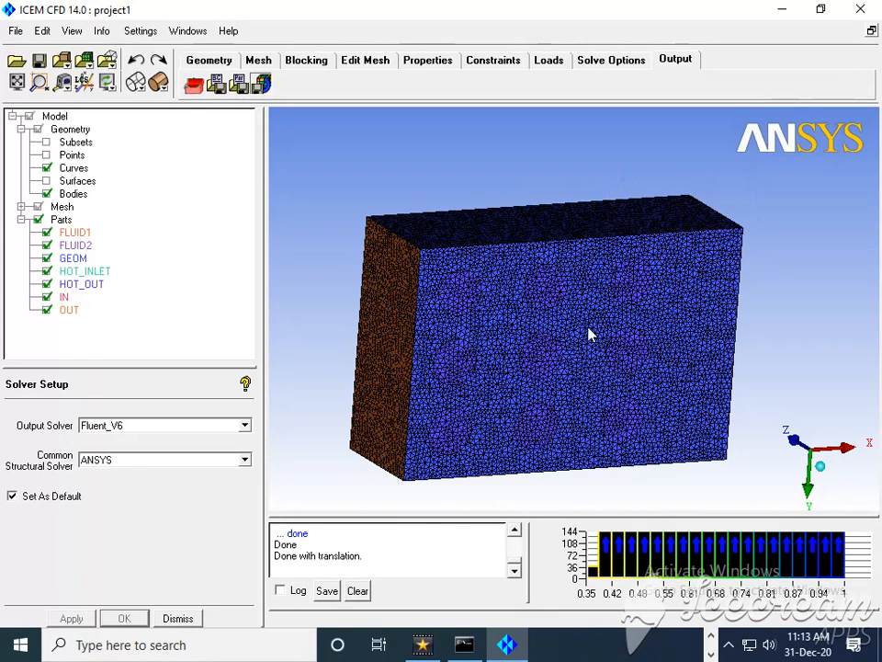